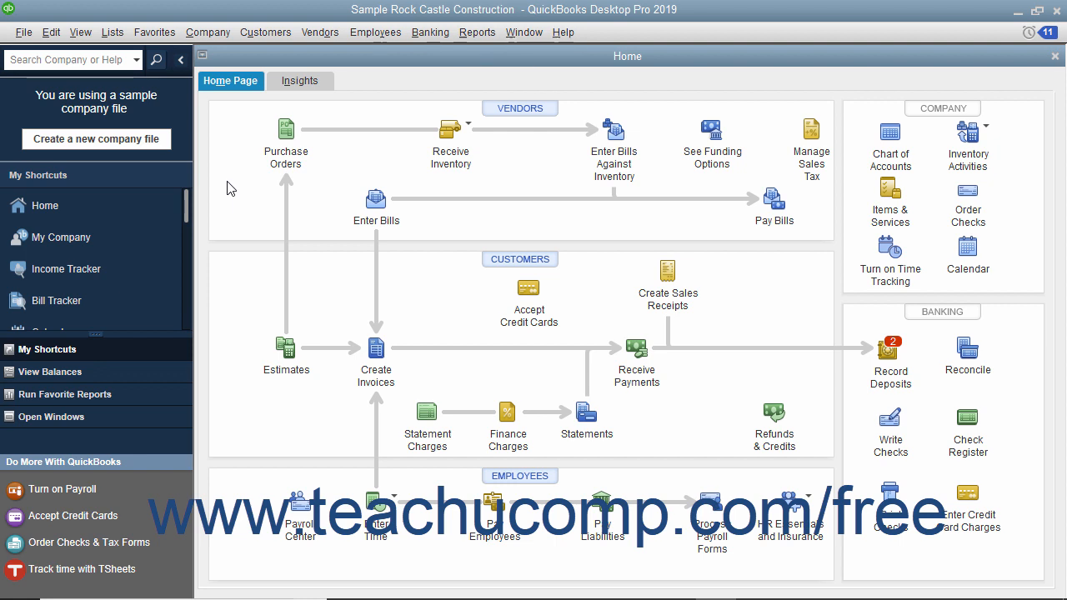
# Open the Edit menu from the menu bar.
pyautogui.click(51, 31)
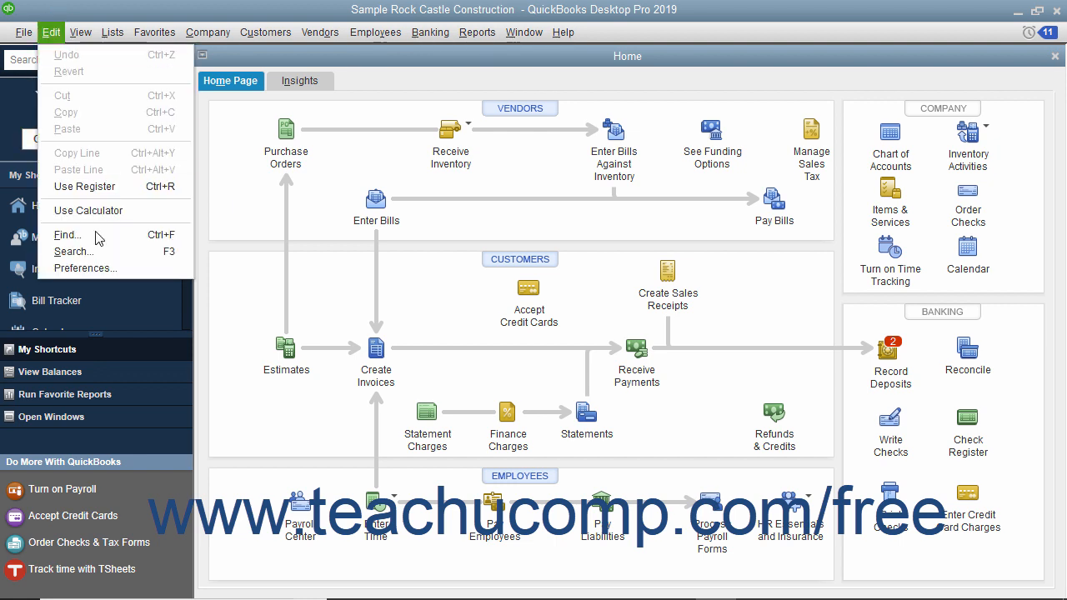
# Open Preferences to the Items & Inventory Company Preferences, with inventory and purchase orders active.
pyautogui.click(86, 268)
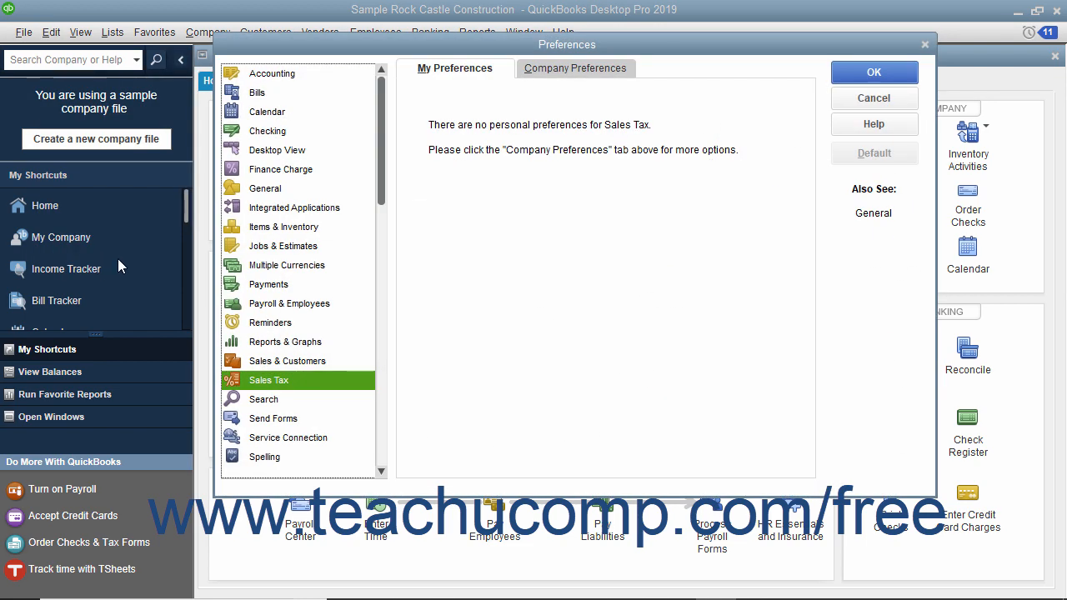
pyautogui.moveTo(257, 255)
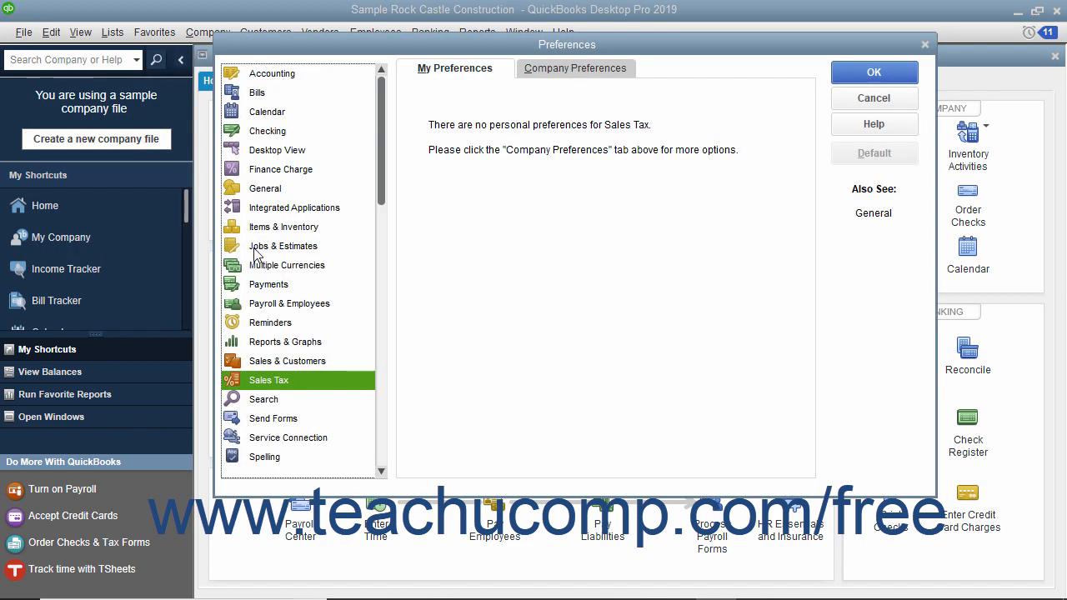
pyautogui.click(283, 226)
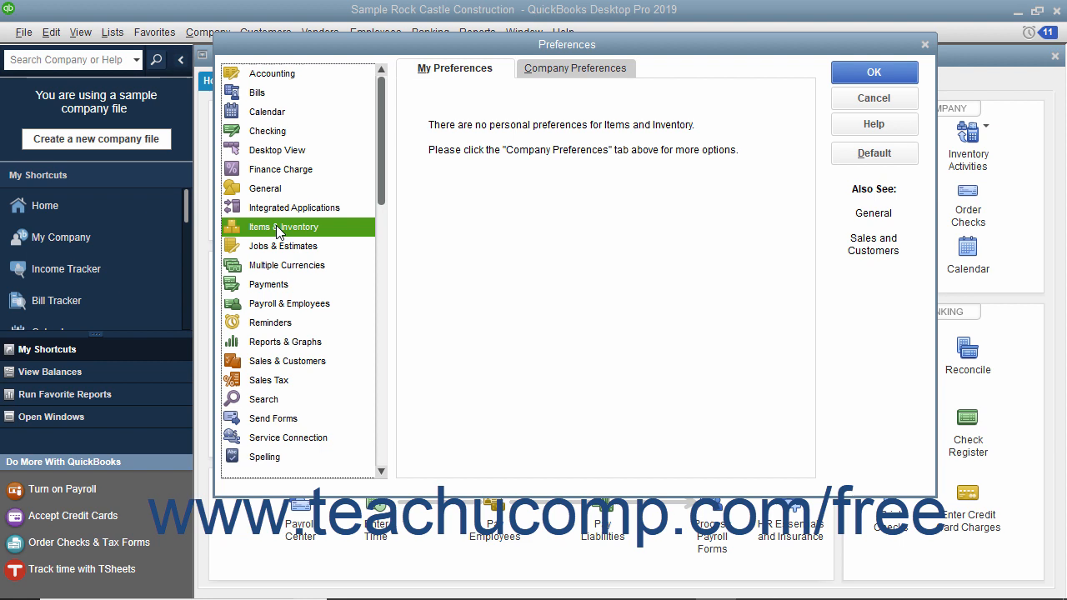
pyautogui.click(575, 67)
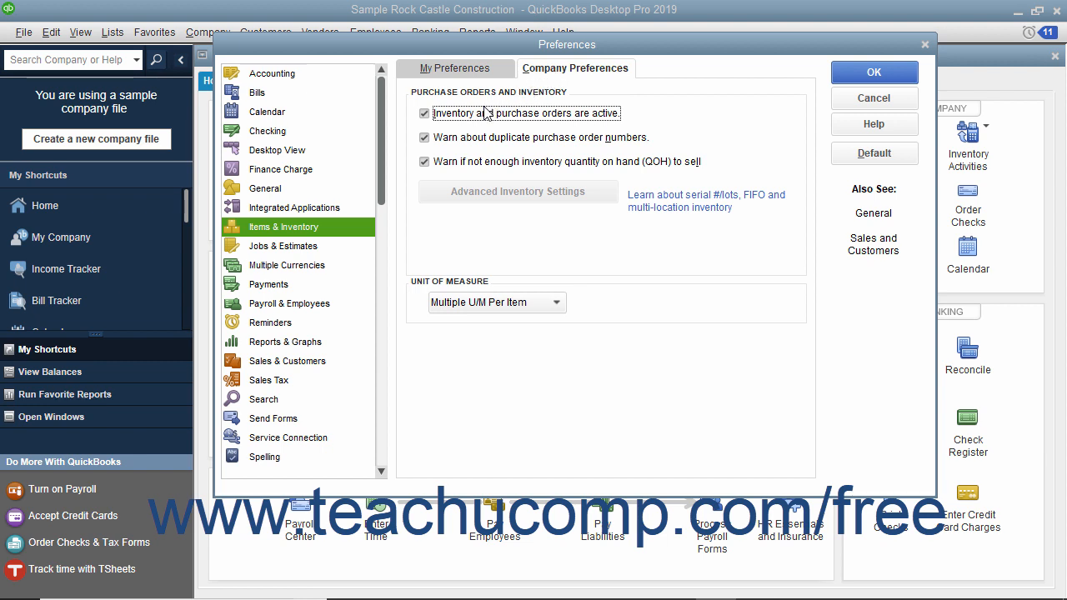
pyautogui.moveTo(477, 117)
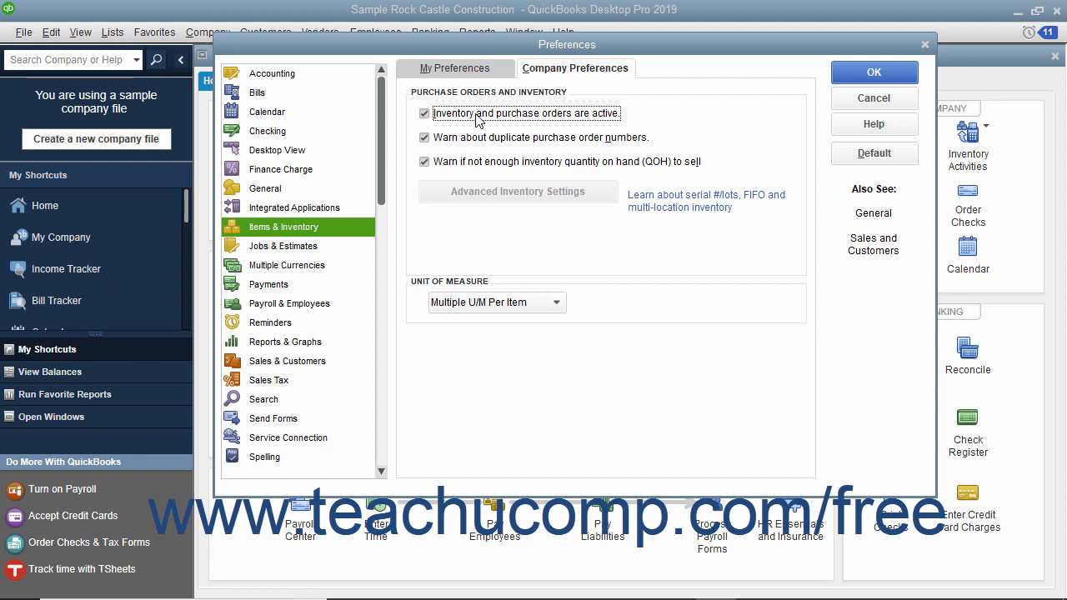
pyautogui.moveTo(762, 123)
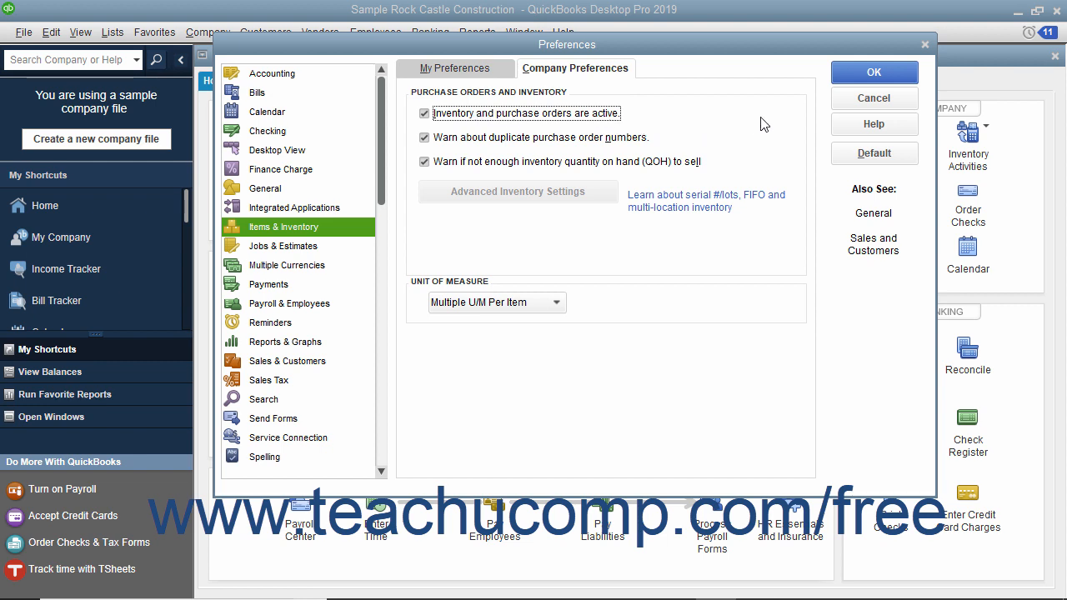
# Confirm the Preferences dialog with OK.
pyautogui.click(873, 71)
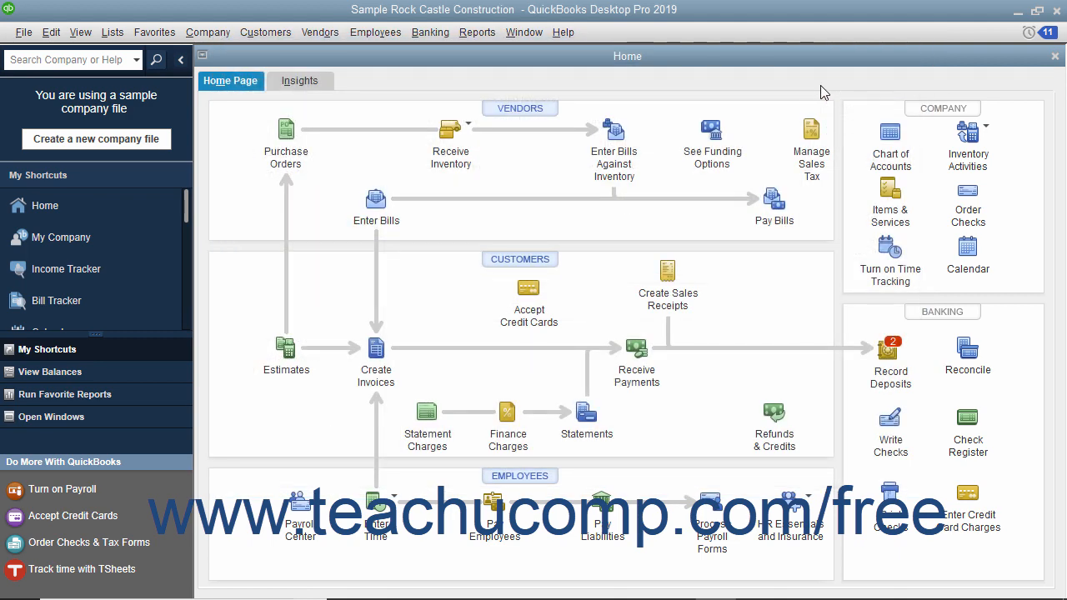
pyautogui.moveTo(461, 158)
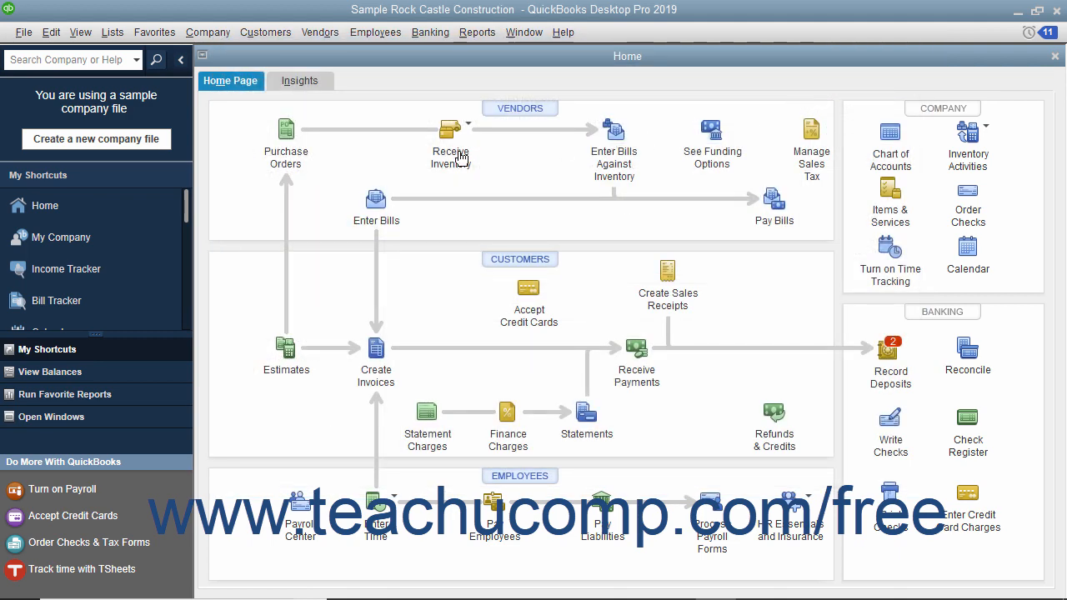
pyautogui.moveTo(296, 178)
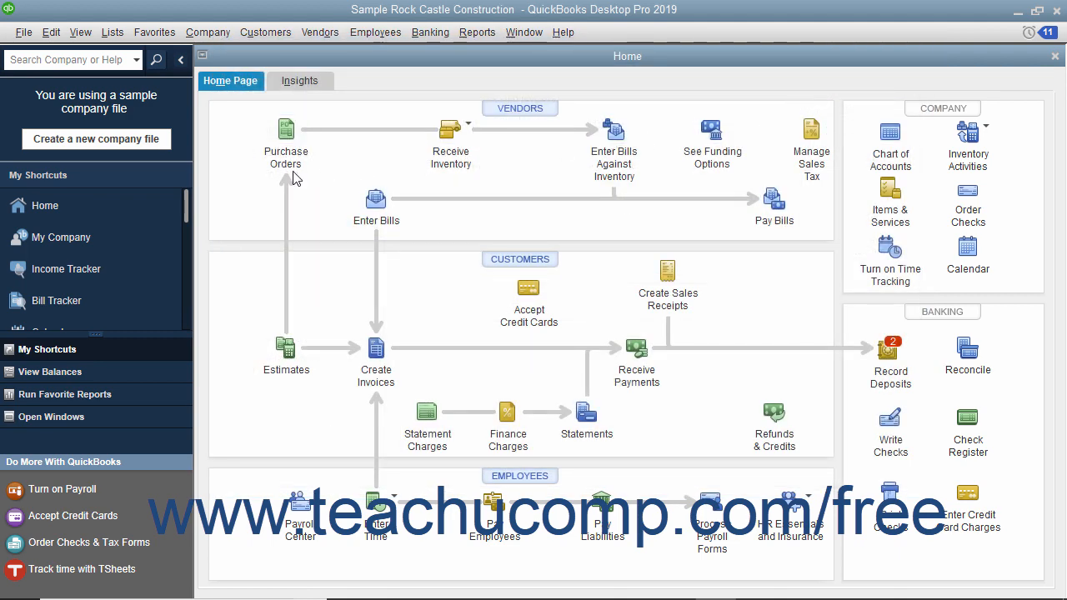
pyautogui.moveTo(227, 124)
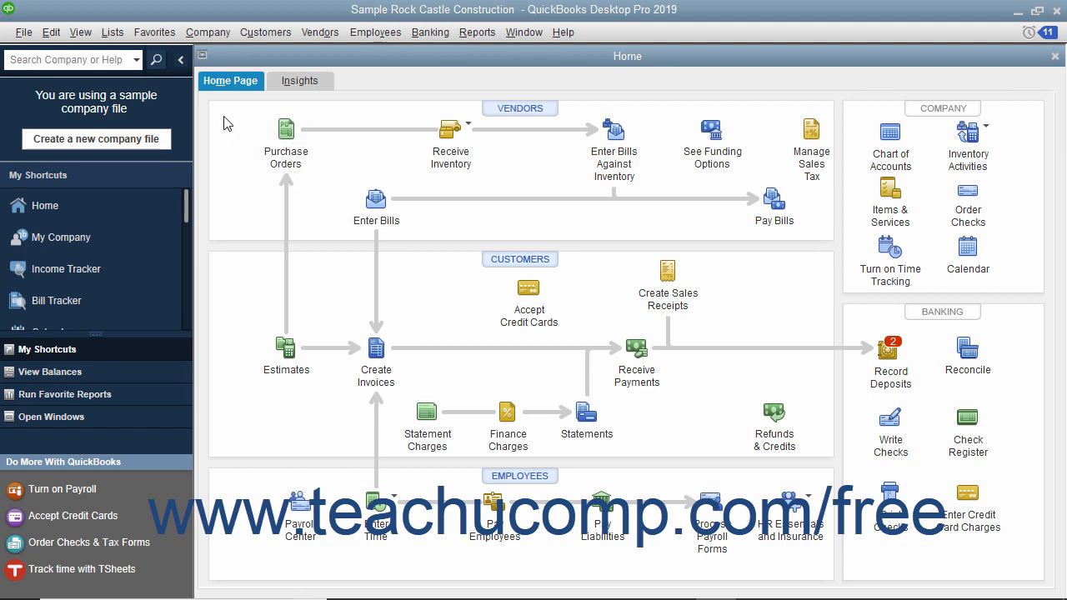
# Open Lists > Item List to review inventory parts like Cabinets, Door Frame and Hardware.
pyautogui.click(112, 32)
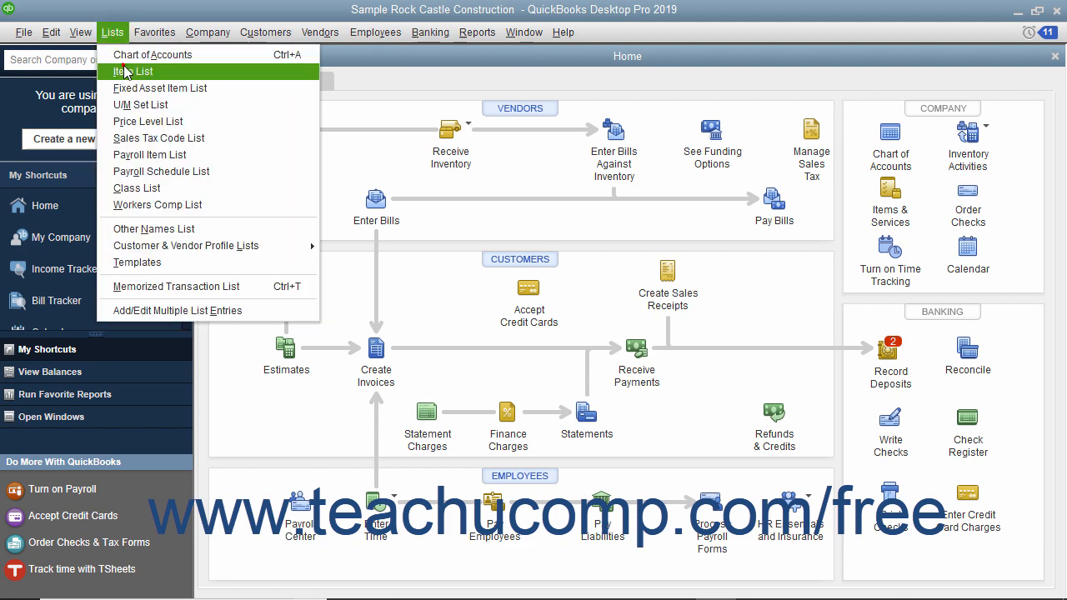
pyautogui.click(134, 71)
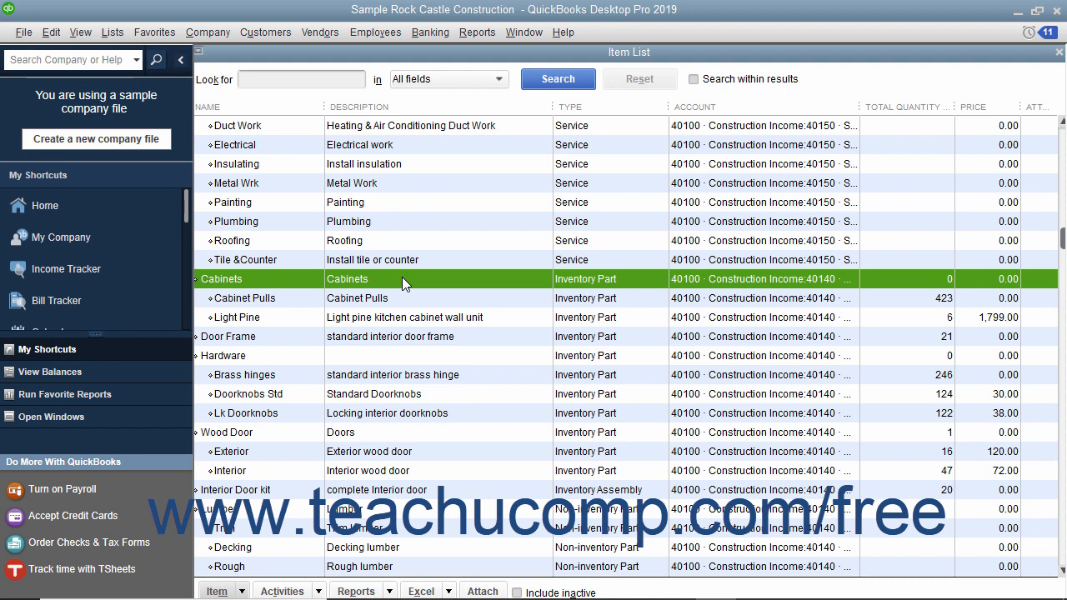
pyautogui.moveTo(867, 425)
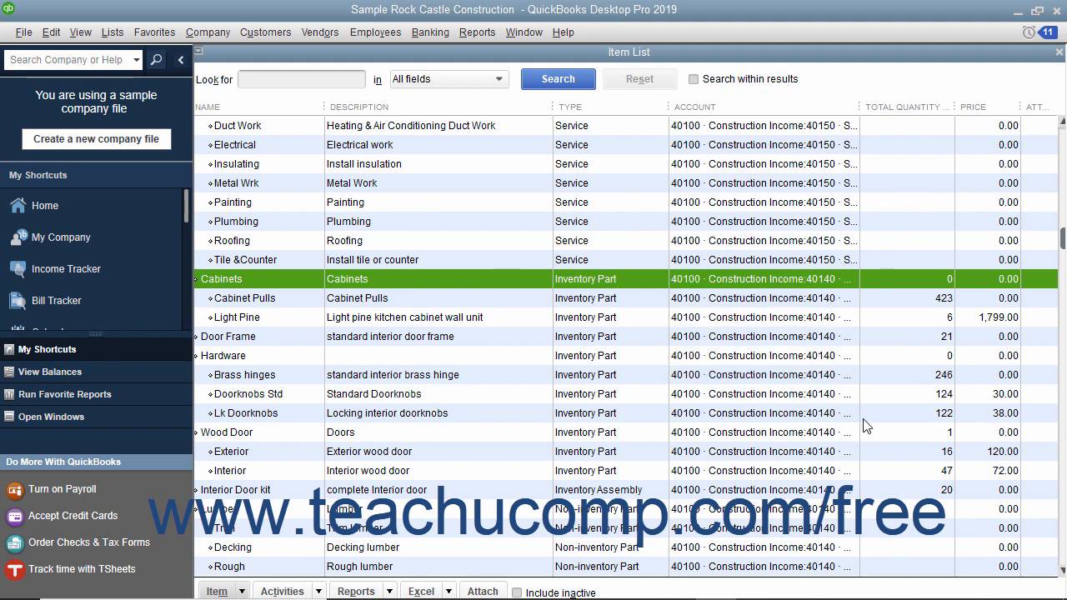
pyautogui.moveTo(775, 355)
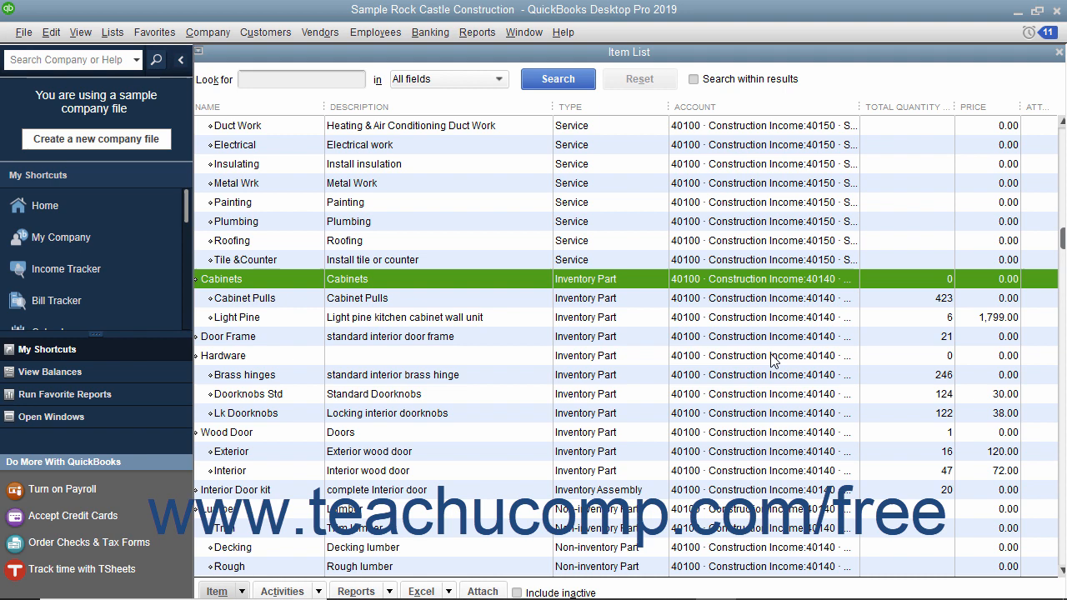
pyautogui.moveTo(288, 125)
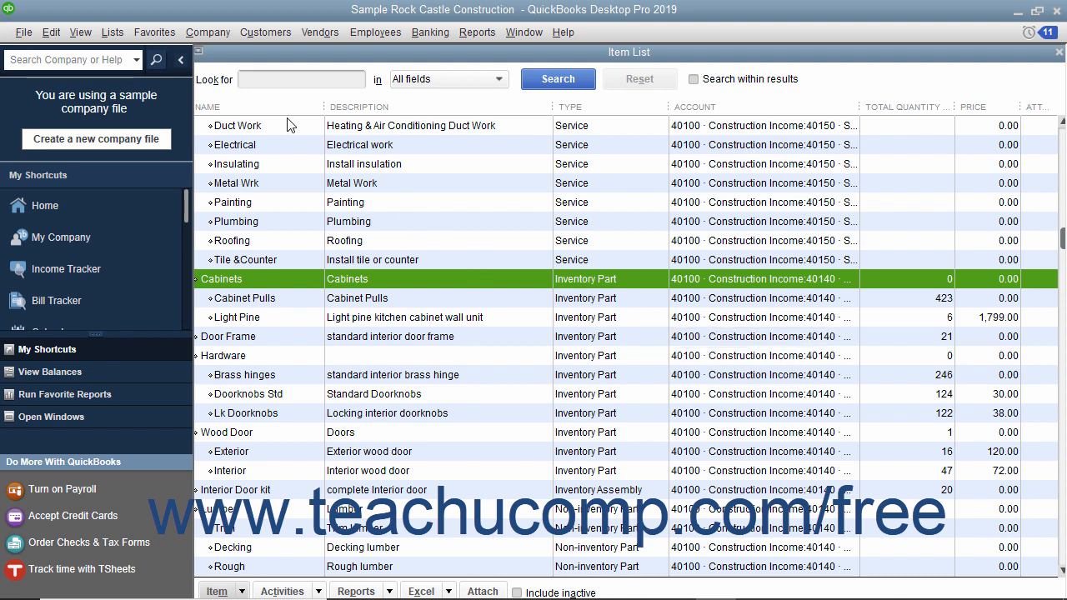
pyautogui.click(112, 32)
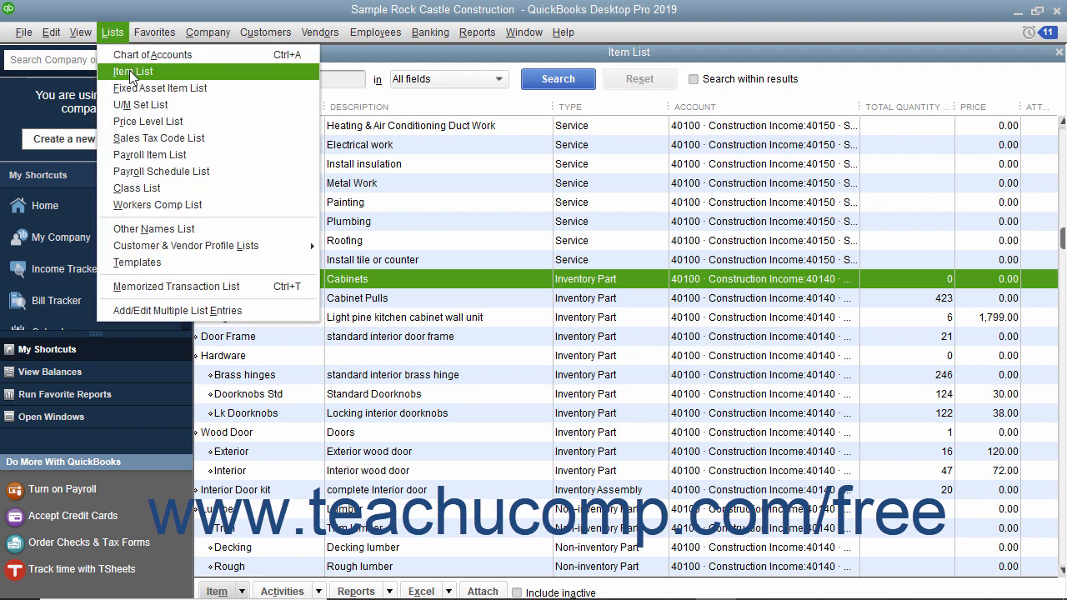